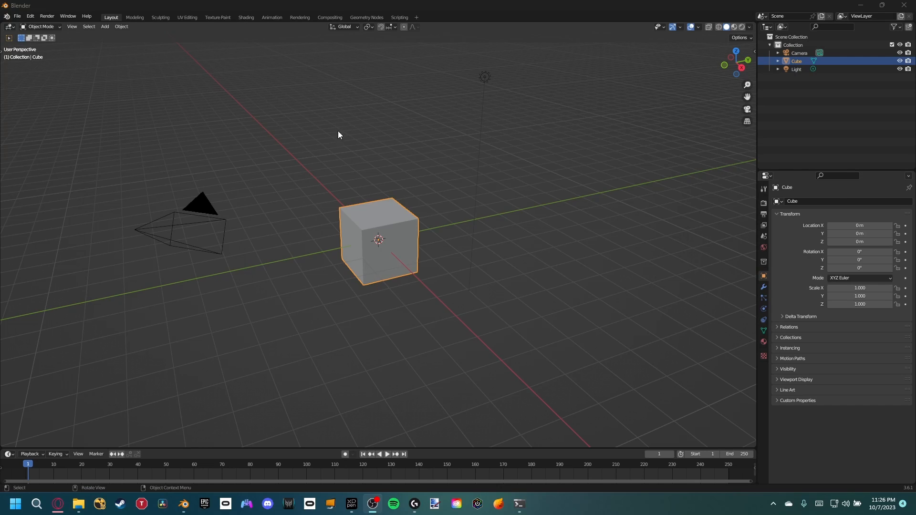
Step: Add a Movie Clip node in the Compositing workspace holding the green-screen footage
left_click(330, 18)
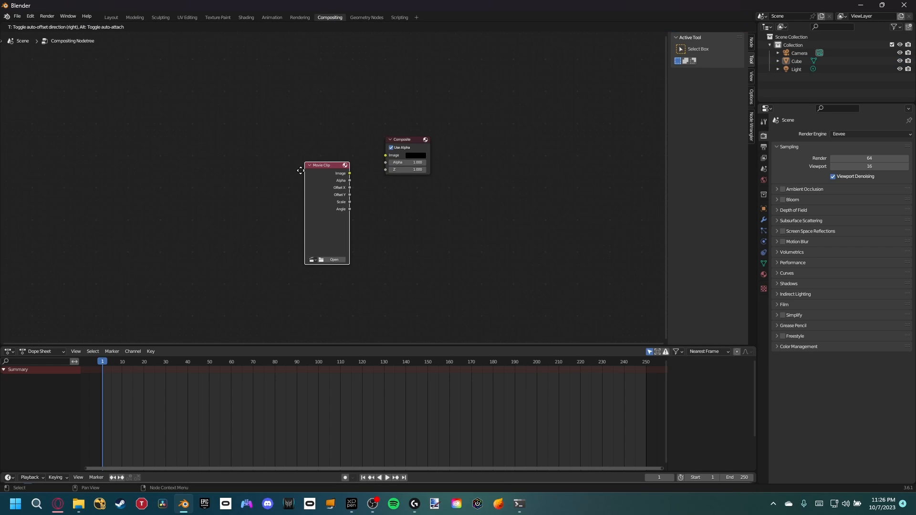
left_click(334, 259)
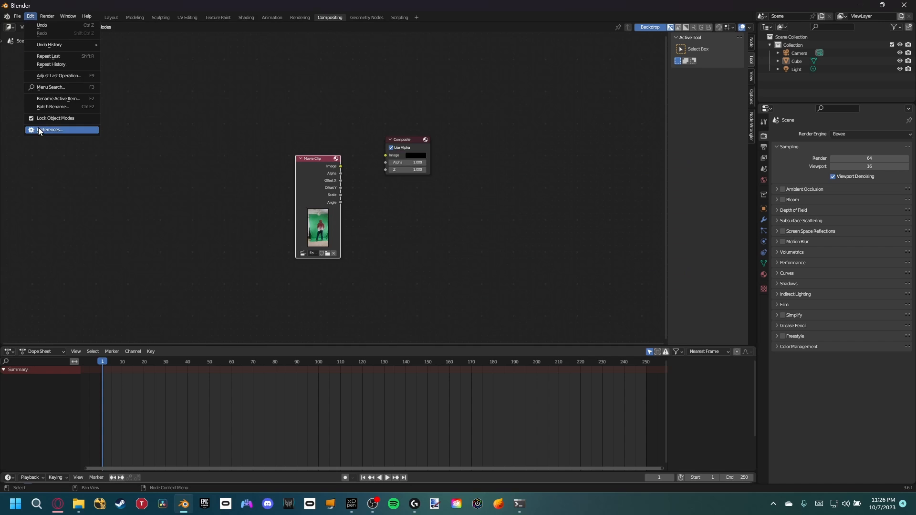
Step: Search the Add-ons list in Preferences for the needed add-on
left_click(49, 129)
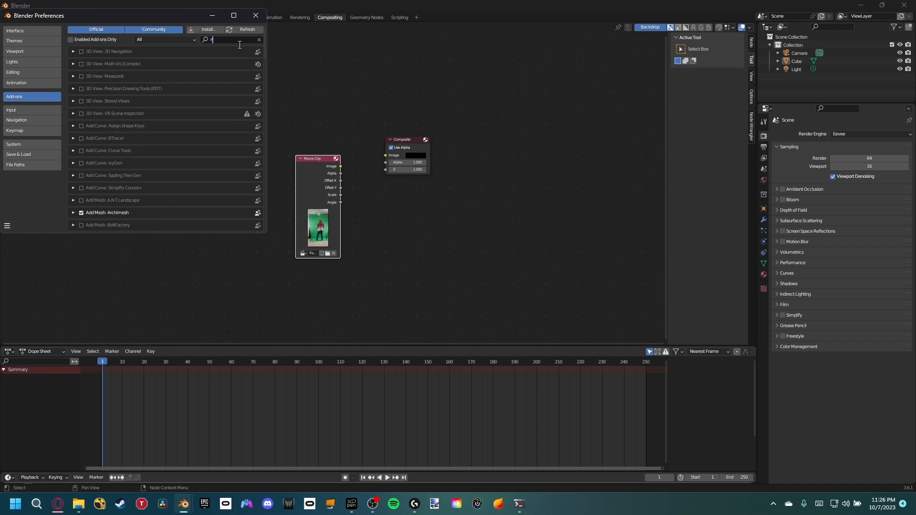
left_click(256, 15)
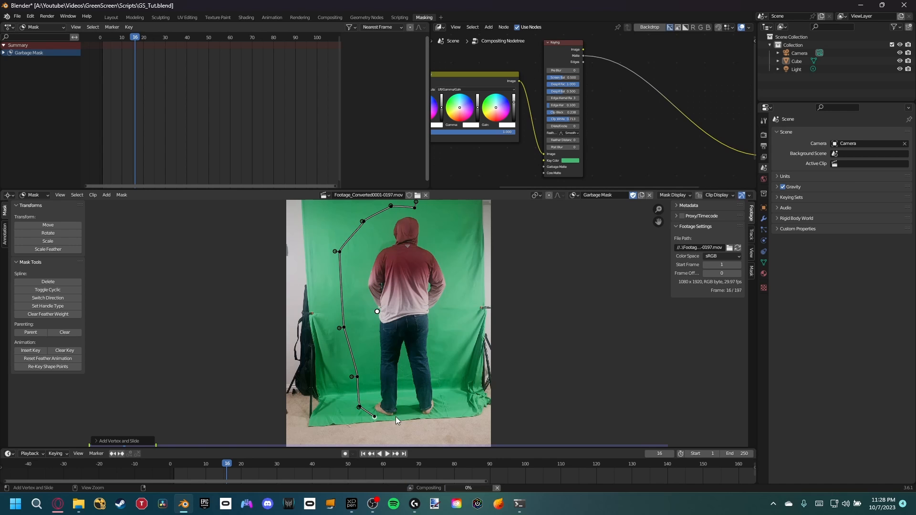
Step: Add another point to the garbage mask outline around the actor
left_click(329, 17)
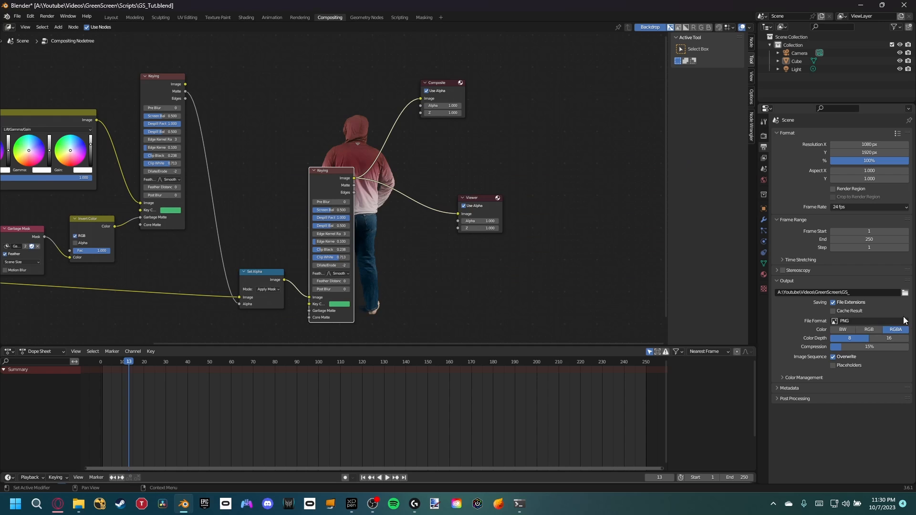
Step: Wire the Keying, Mask and Set Alpha result into the Composite and Viewer outputs
left_click_drag(868, 346, 832, 347)
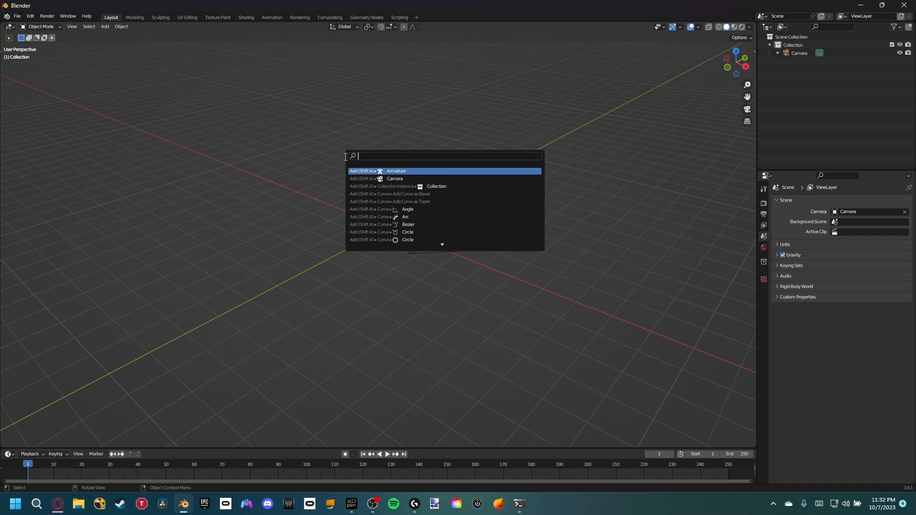
Step: Run Import Images as Planes to bring in the keyed frames and sunset photo
type("import ima")
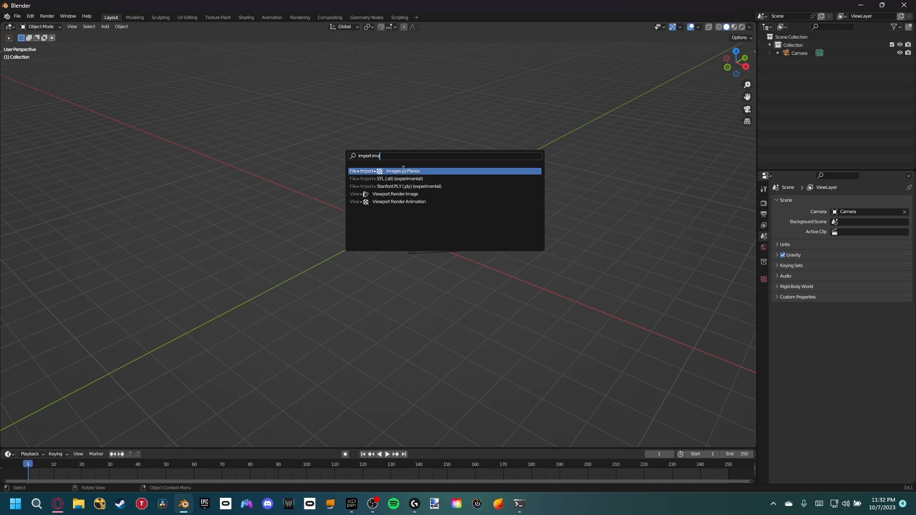
left_click(403, 171)
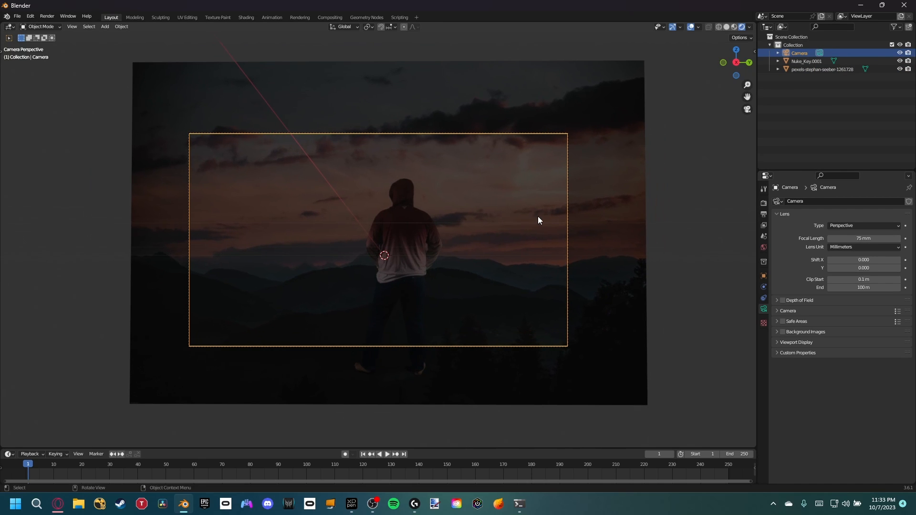
Step: Select the Nuke_Key actor plane and place it in front of the sunset backdrop
left_click(807, 61)
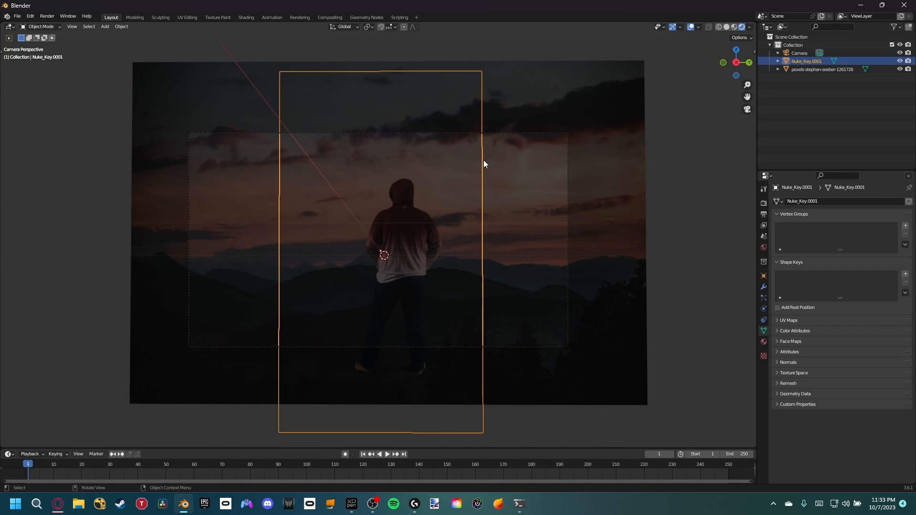
left_click(247, 17)
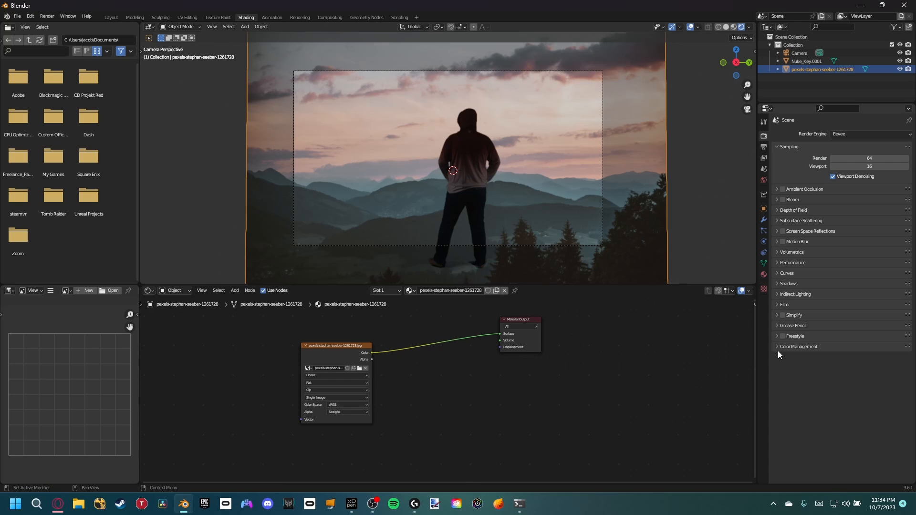
Step: Connect the Image Texture Color straight to the Material Output Surface
left_click(799, 346)
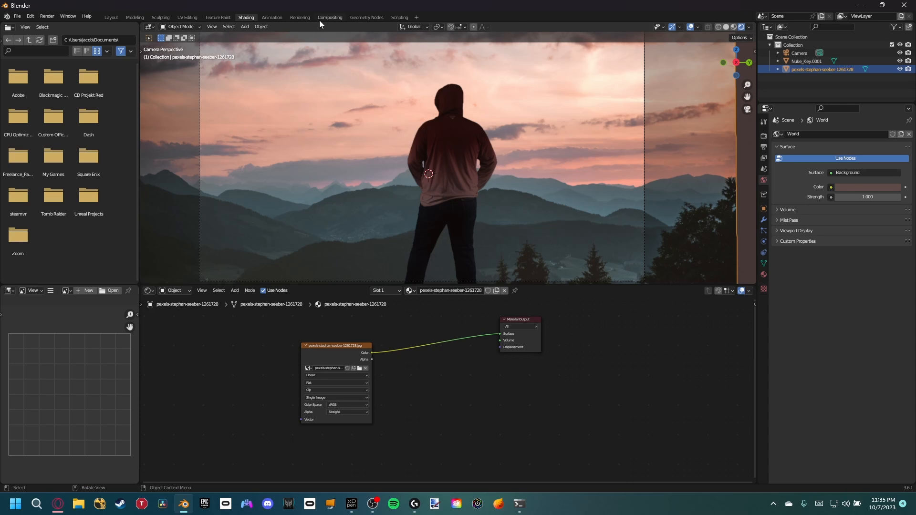
Step: Connect Render Layers Image to Composite and Viewer, then return to Layout
left_click(329, 18)
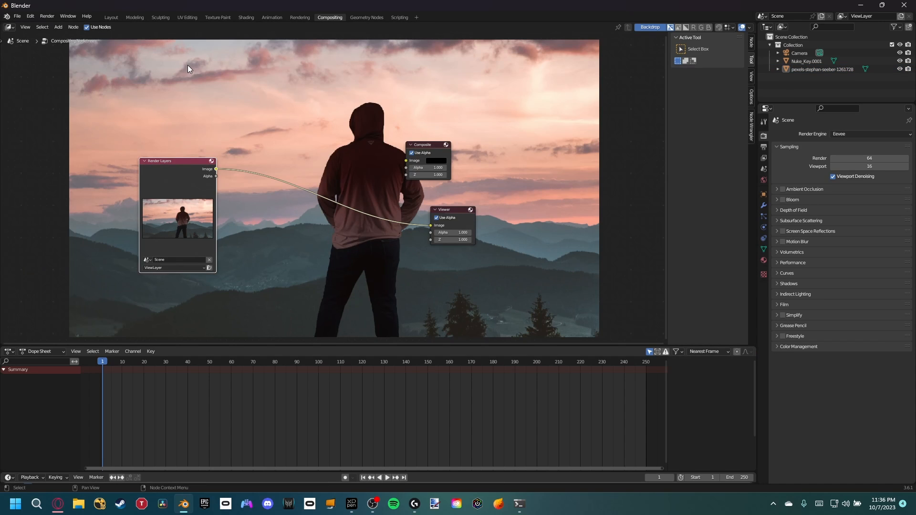
left_click(111, 17)
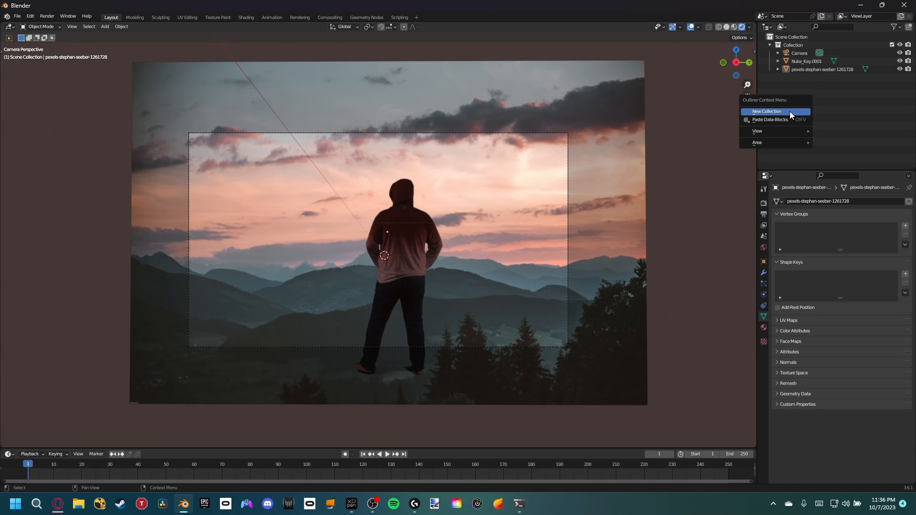
Step: Create the Guy and Background collections and enable transparent film in Render Properties
left_click(766, 112)
type("guy")
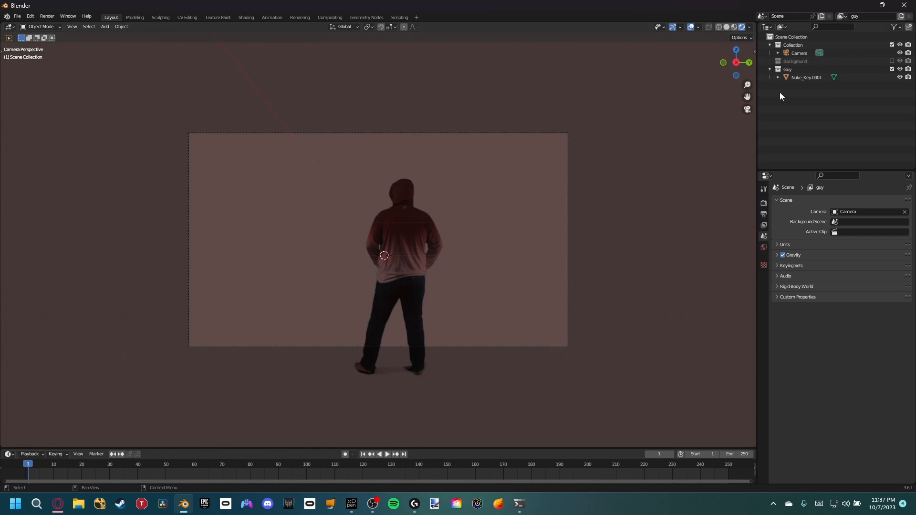
left_click(763, 202)
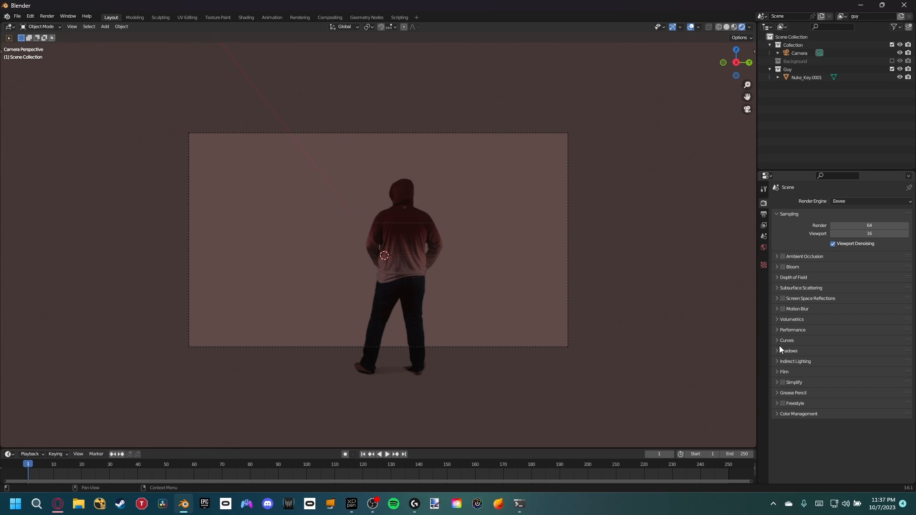
left_click(784, 371)
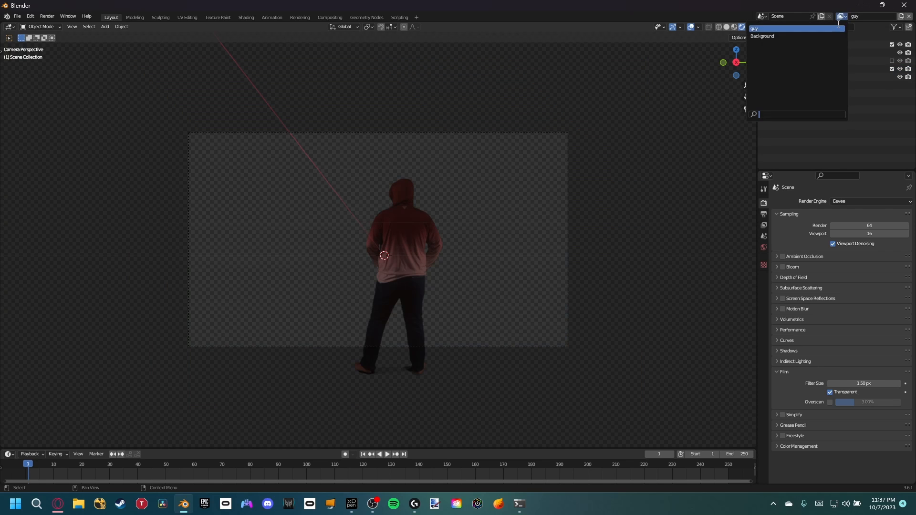
Step: Add the Background render layer and tune the actor's shadow colour balance
left_click(329, 17)
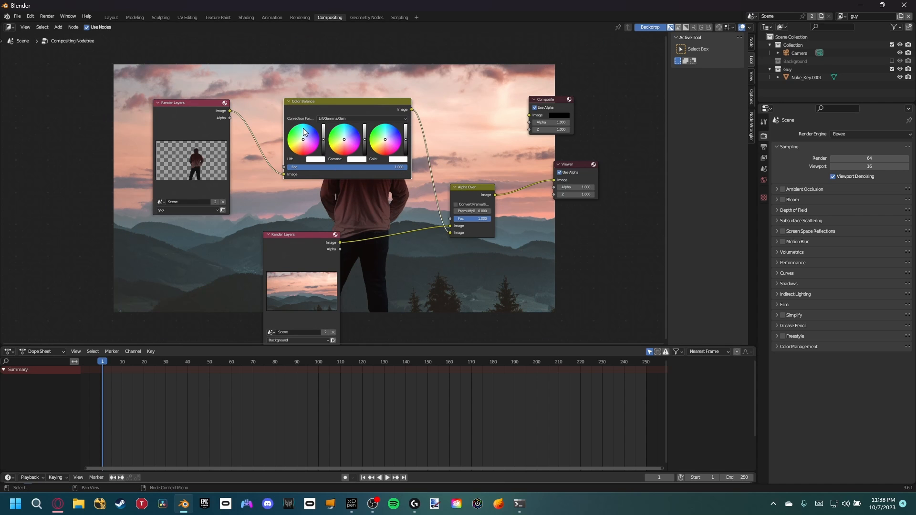
left_click(360, 118)
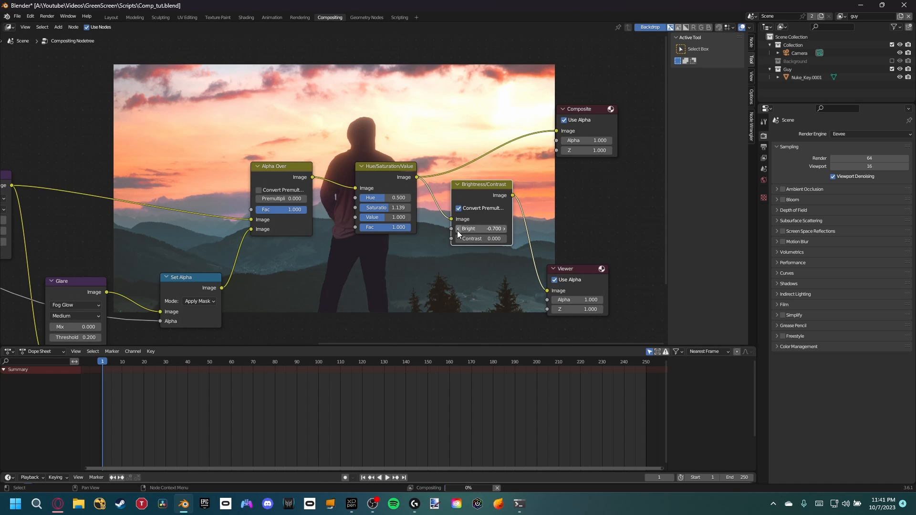
Step: Lower the Brightness/Contrast node's Bright value to -0.7 in the grading chain
left_click(110, 16)
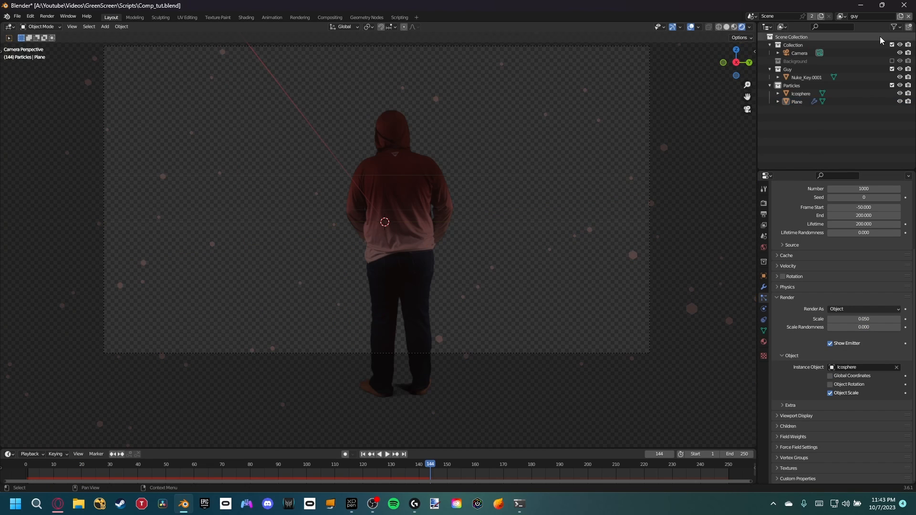
Step: Switch to the Compositing workspace to start wiring the Particles view layer
left_click(329, 16)
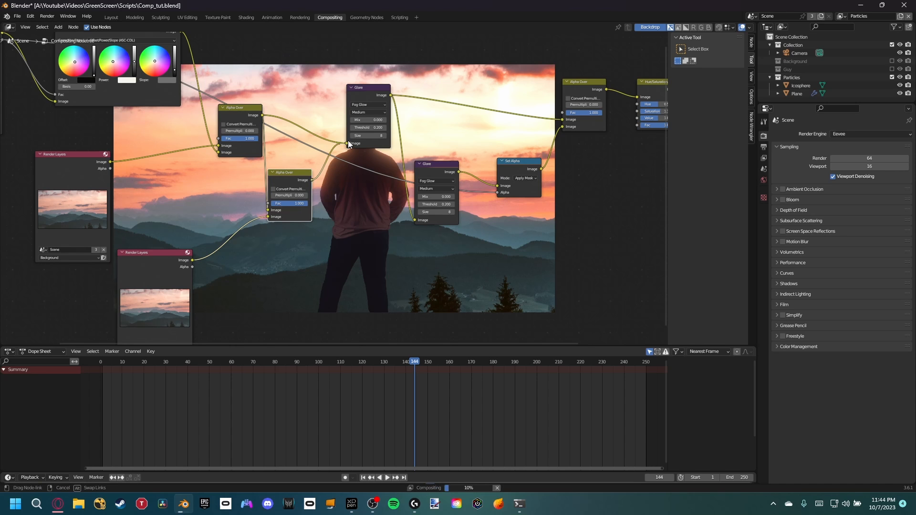
Step: Link the Particles Render Layers through Glare and Alpha Over into the main chain
left_click(111, 16)
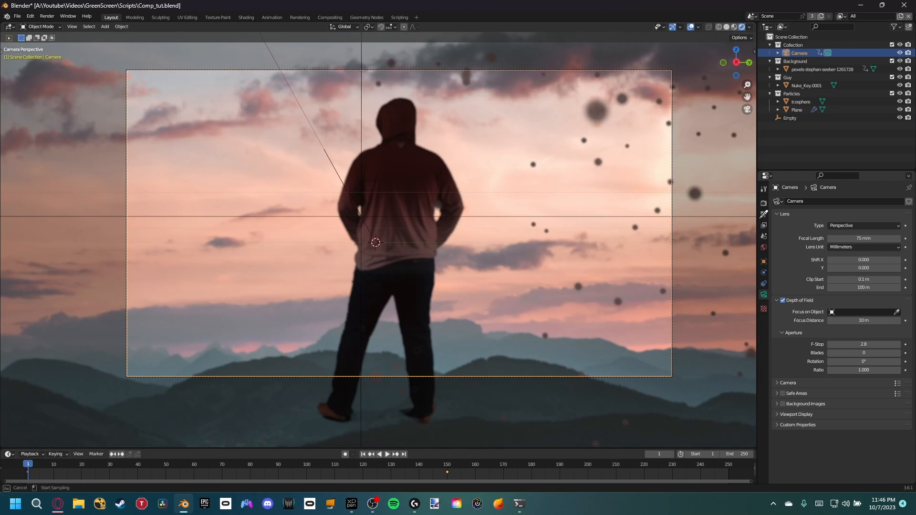
Step: Pick the Empty as the camera's Depth of Field focus object
left_click(862, 311)
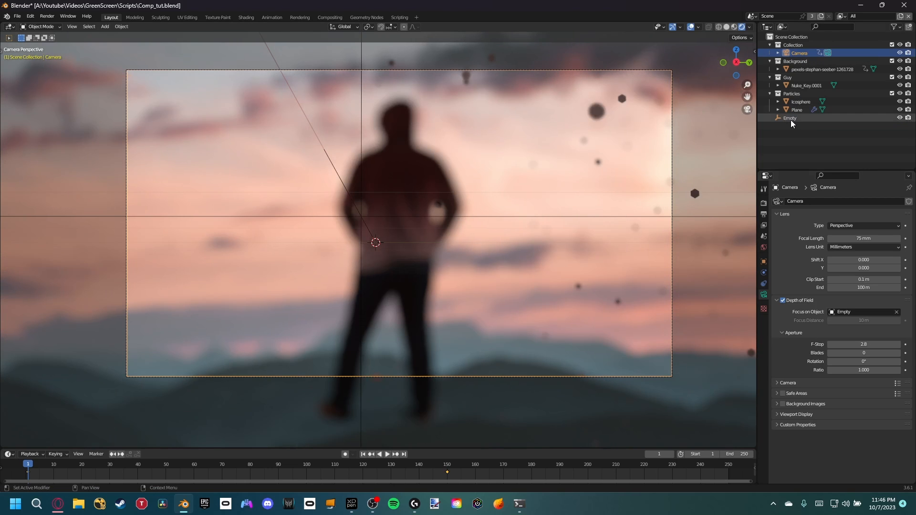